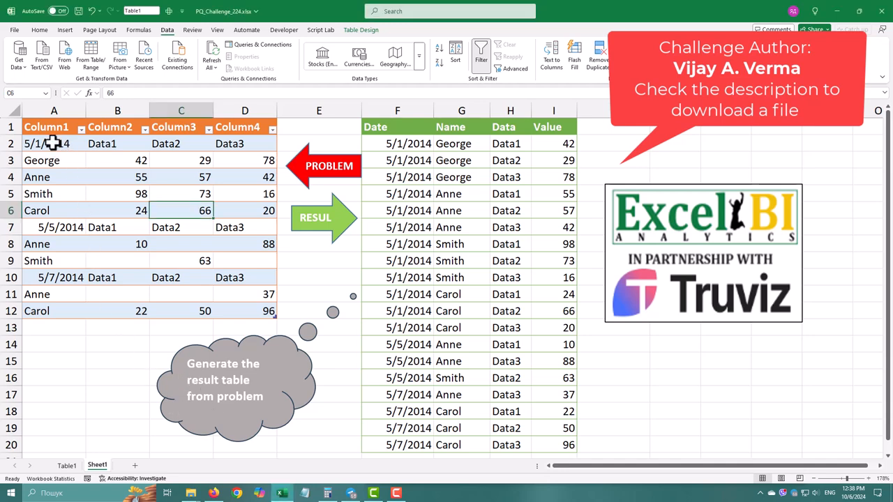
- Load the problem table into Power Query via Data > From Table/Range
{"action": "left_click", "coordinate": [53, 142]}
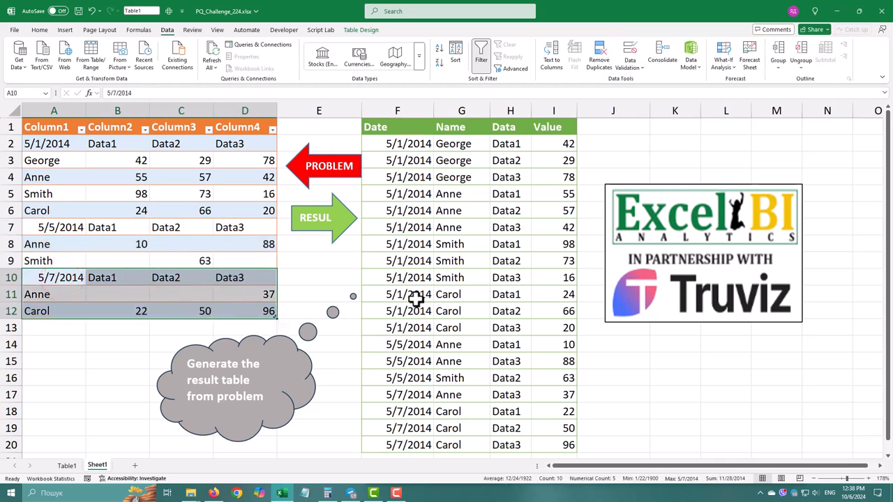
{"action": "mouse_move", "coordinate": [155, 190]}
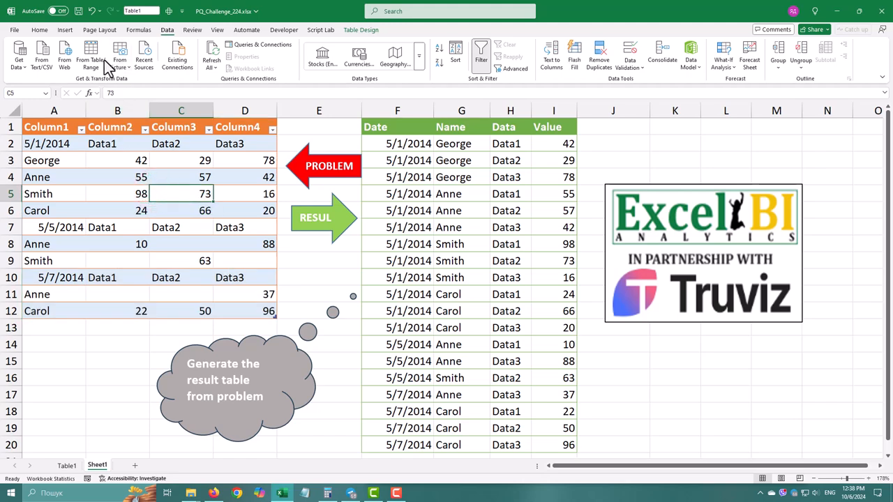
{"action": "left_click", "coordinate": [91, 55]}
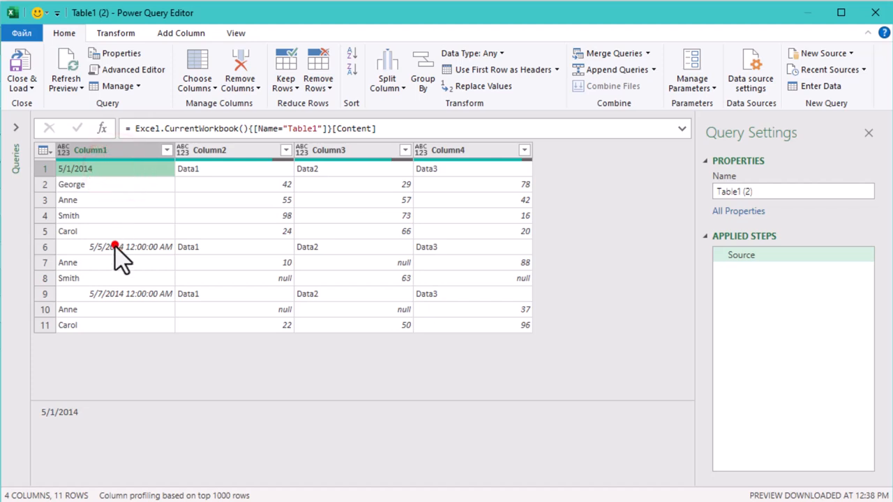
- Inspect Column1 cells holding dates and the names Anne and Carol
{"action": "left_click", "coordinate": [114, 293]}
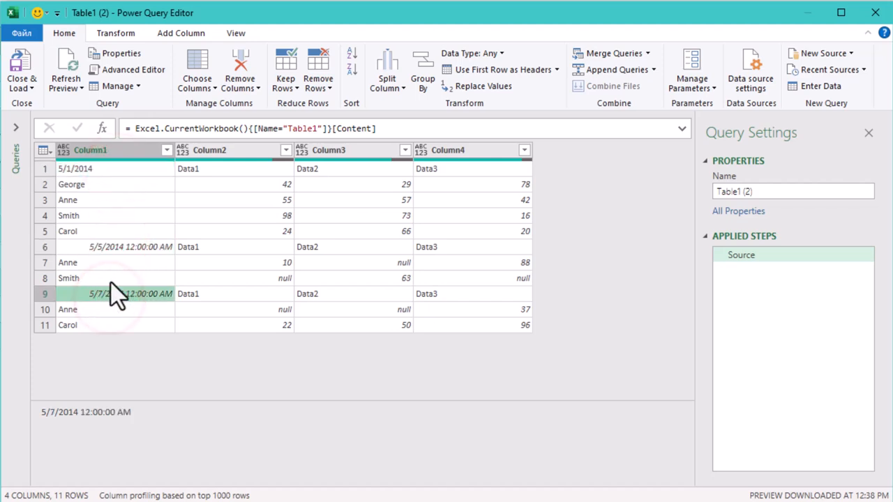
{"action": "left_click", "coordinate": [115, 167]}
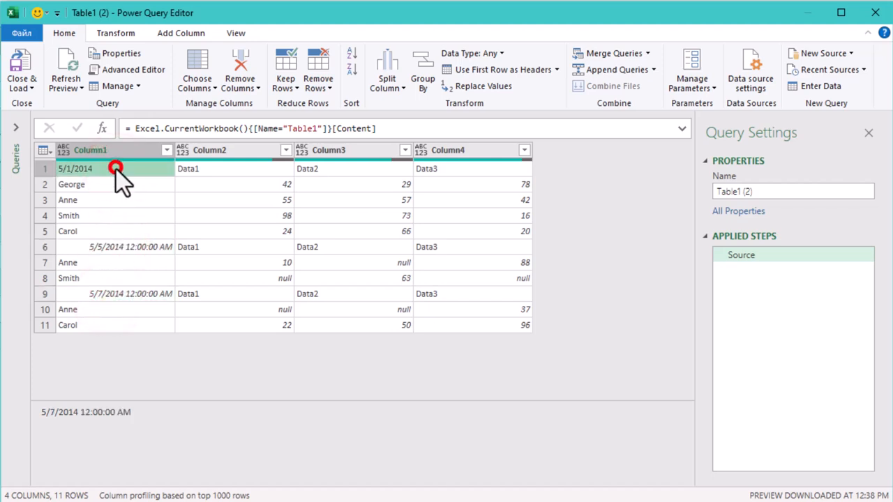
{"action": "left_click", "coordinate": [91, 201]}
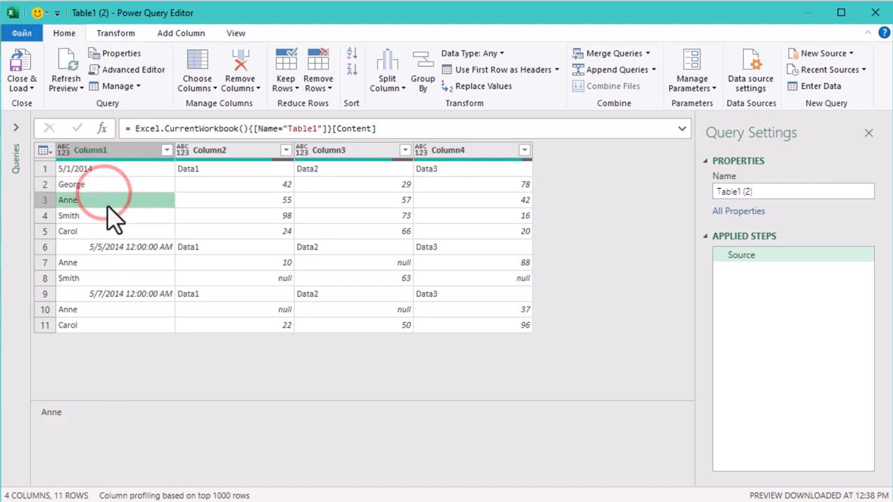
{"action": "left_click", "coordinate": [67, 232]}
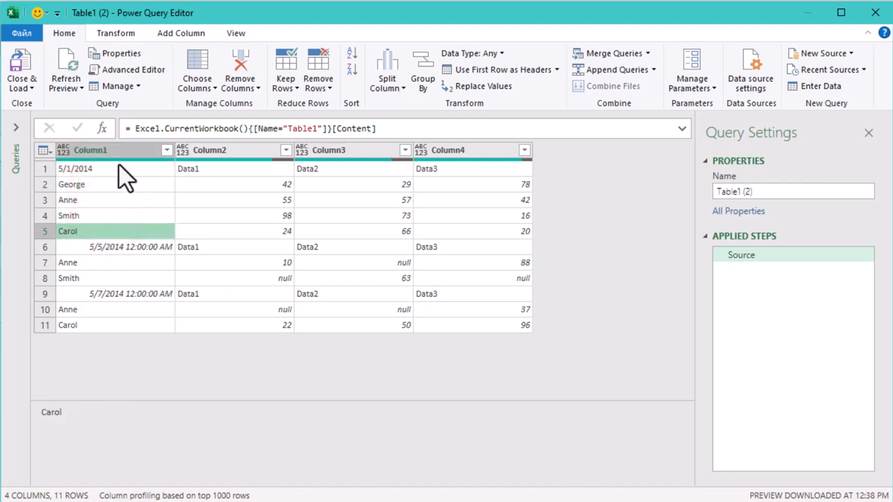
{"action": "left_click", "coordinate": [181, 34]}
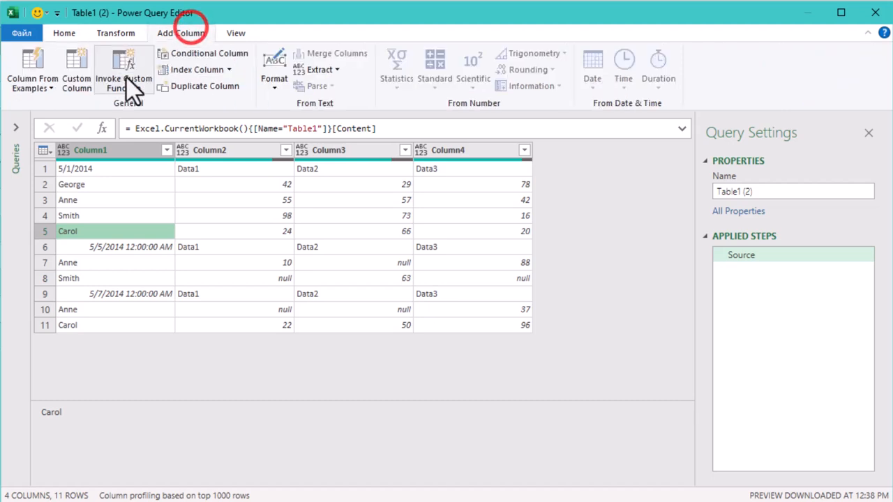
- Add a custom column Date with formula Date.From([Column1])
{"action": "left_click", "coordinate": [75, 70]}
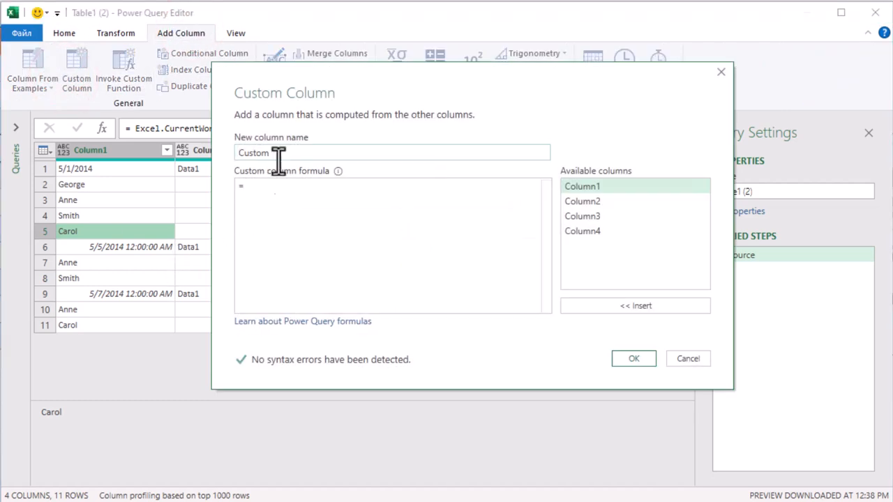
{"action": "type", "text": "Date"}
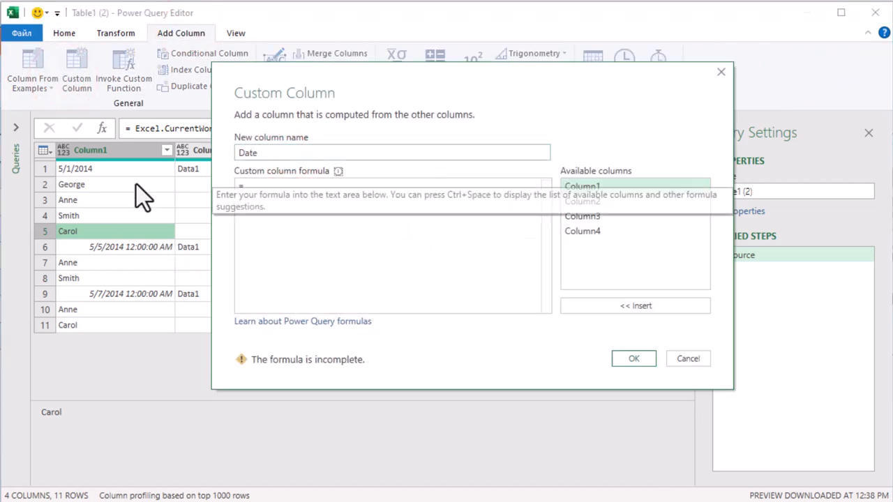
{"action": "type", "text": "Date"}
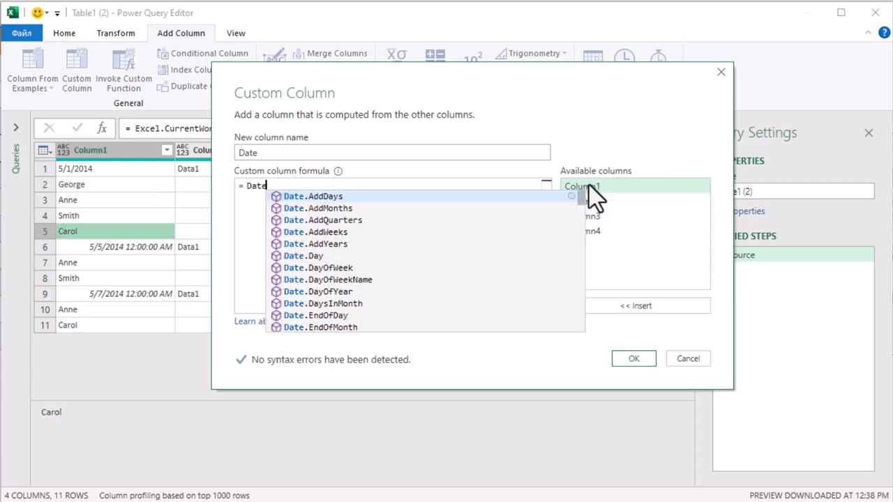
{"action": "type", "text": ".From([Column1"}
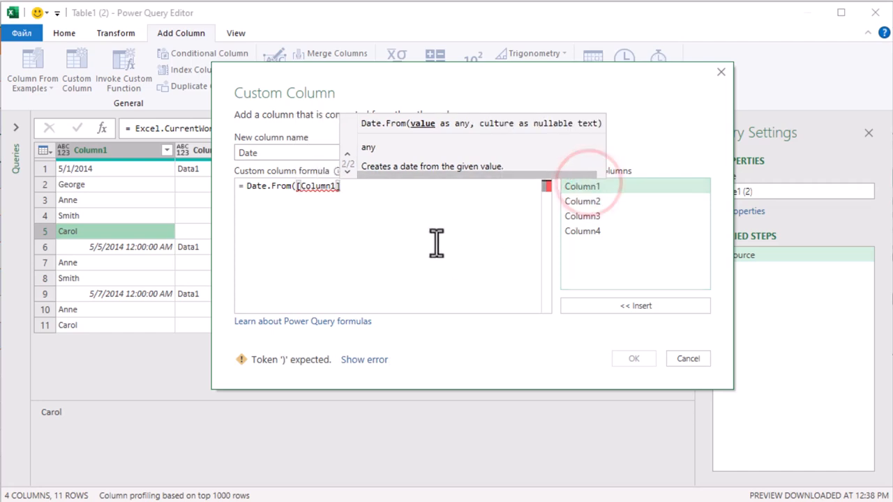
{"action": "type", "text": ")"}
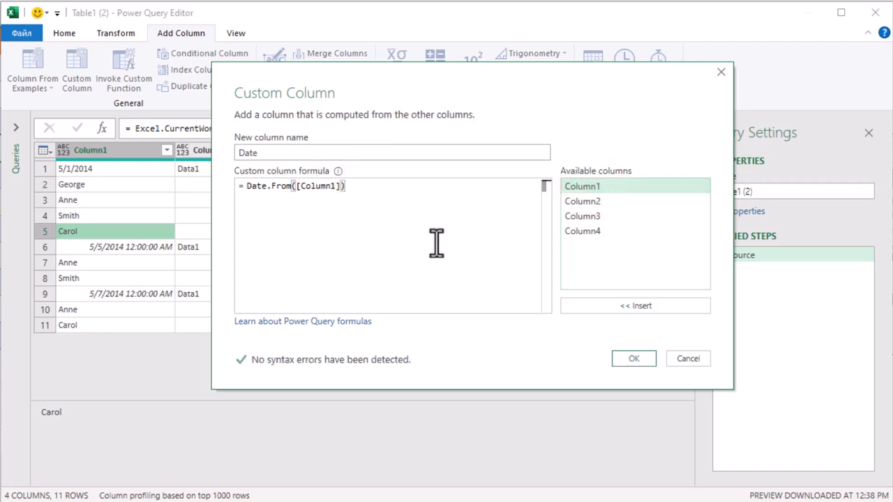
{"action": "left_click", "coordinate": [634, 357]}
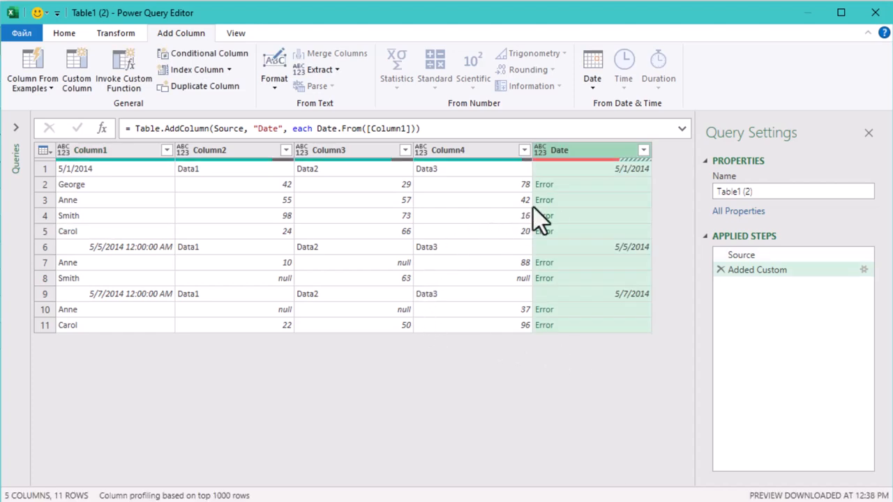
{"action": "mouse_move", "coordinate": [579, 237]}
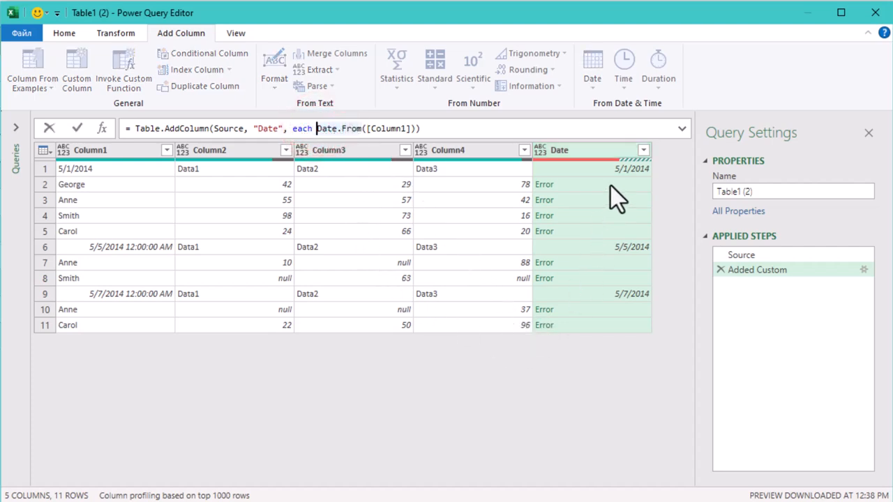
- Wrap the Date formula in try … otherwise null and type it as date
{"action": "type", "text": "try"}
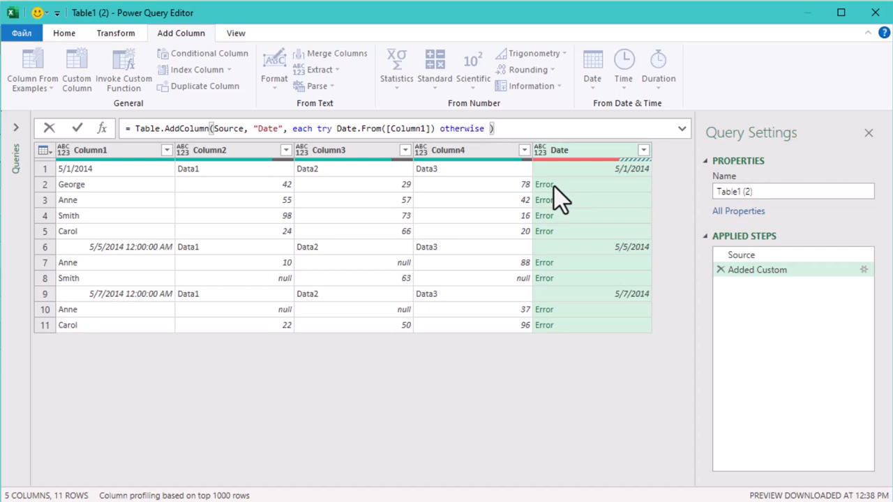
{"action": "type", "text": "null"}
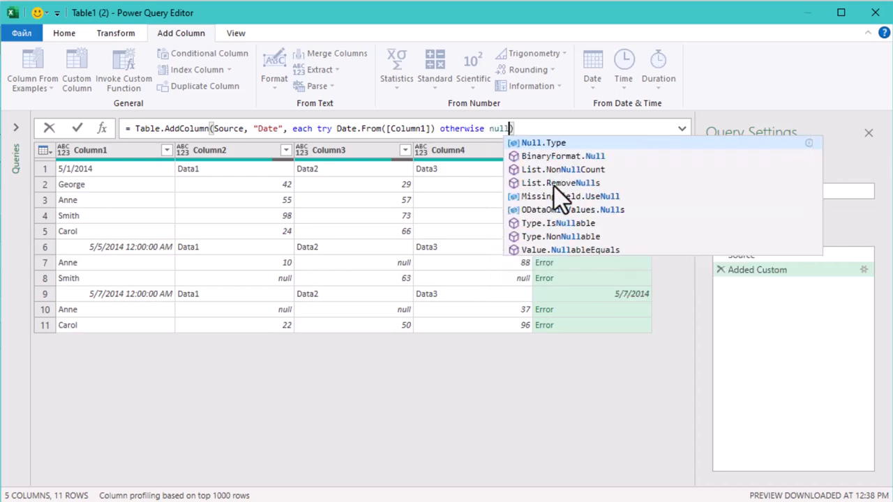
{"action": "type", "text": ","}
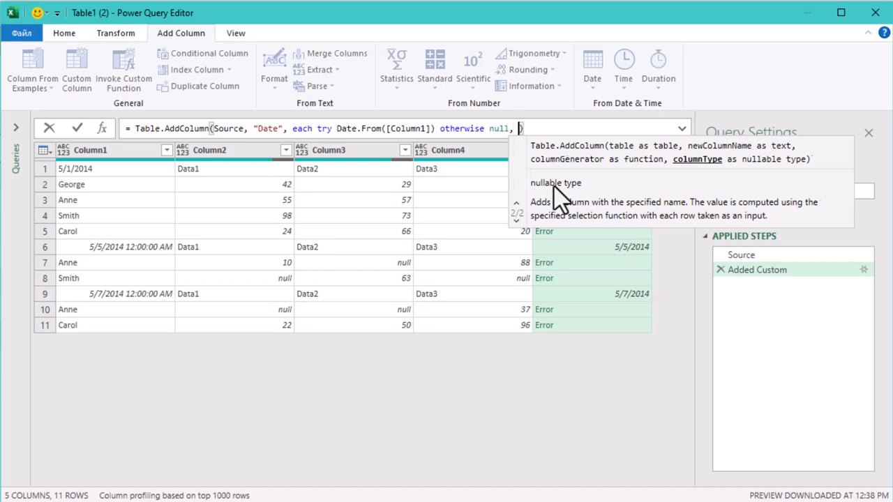
{"action": "type", "text": "type"}
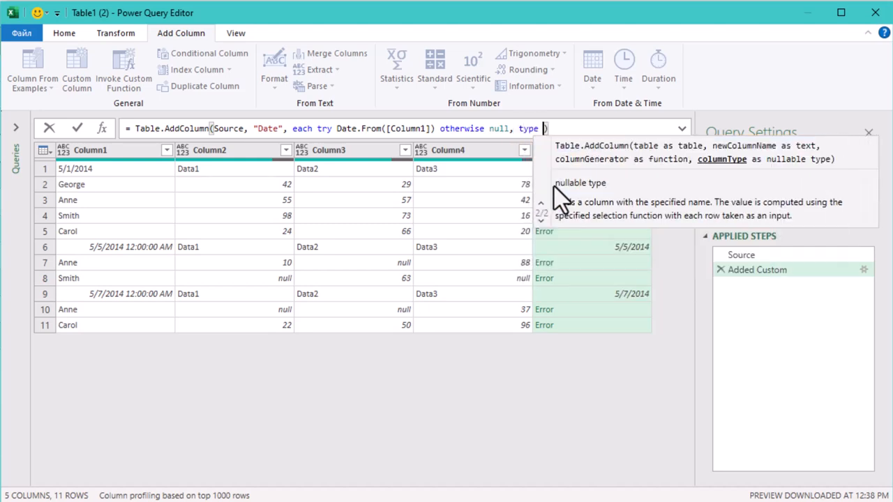
{"action": "type", "text": "date"}
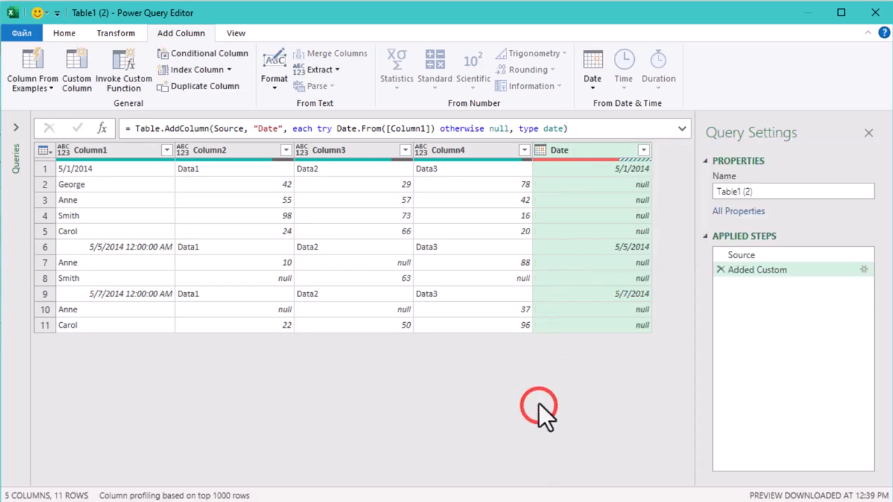
{"action": "mouse_move", "coordinate": [408, 286]}
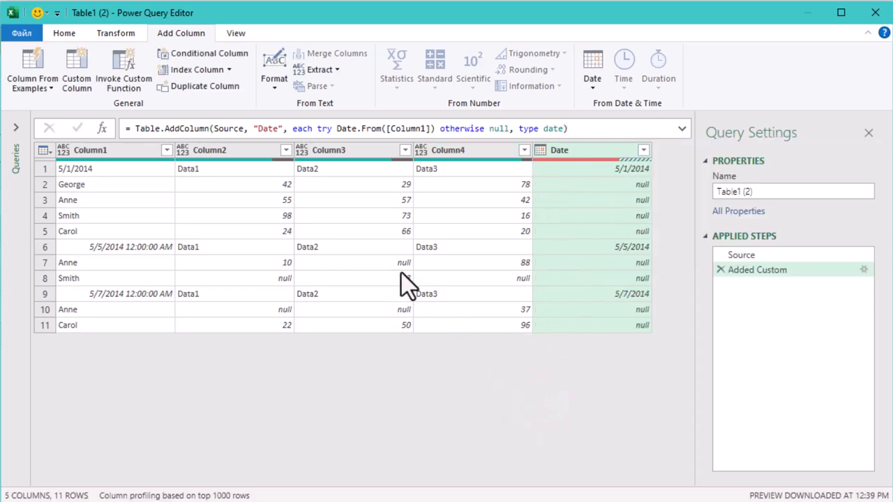
- Add a custom step with Table.TransformColumns on Column1 using each
{"action": "left_click", "coordinate": [89, 149]}
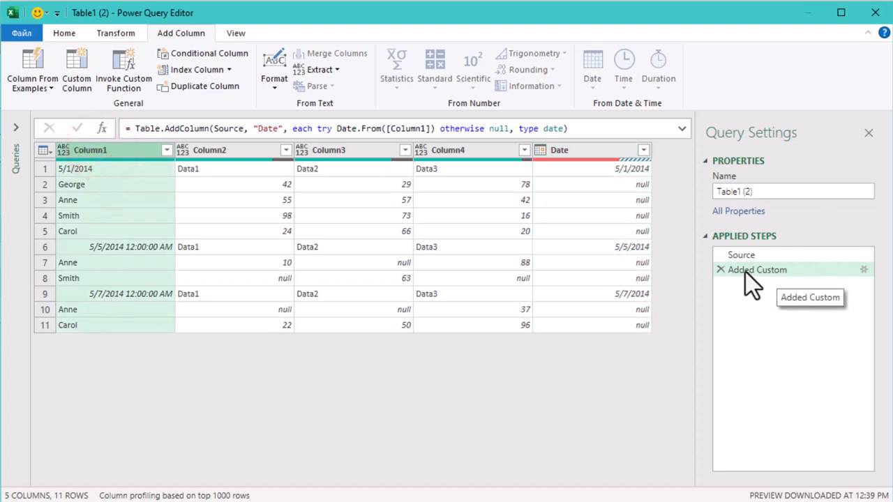
{"action": "left_click", "coordinate": [745, 284]}
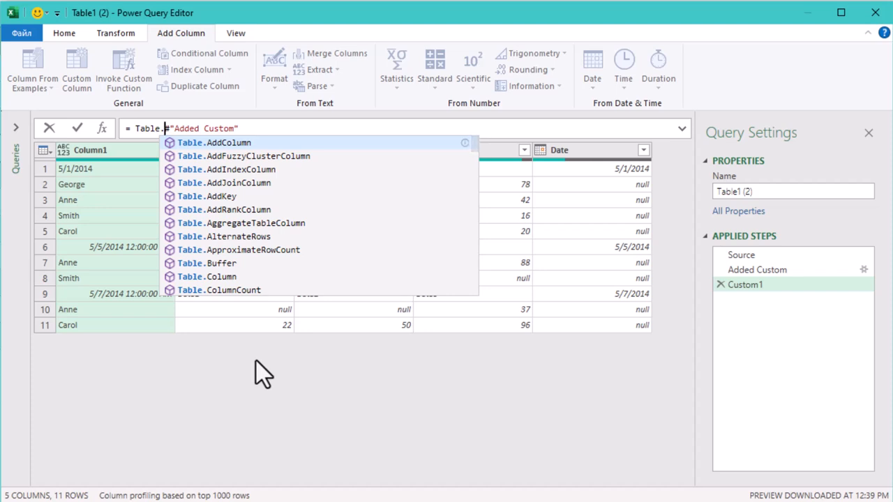
{"action": "type", "text": "Transform"}
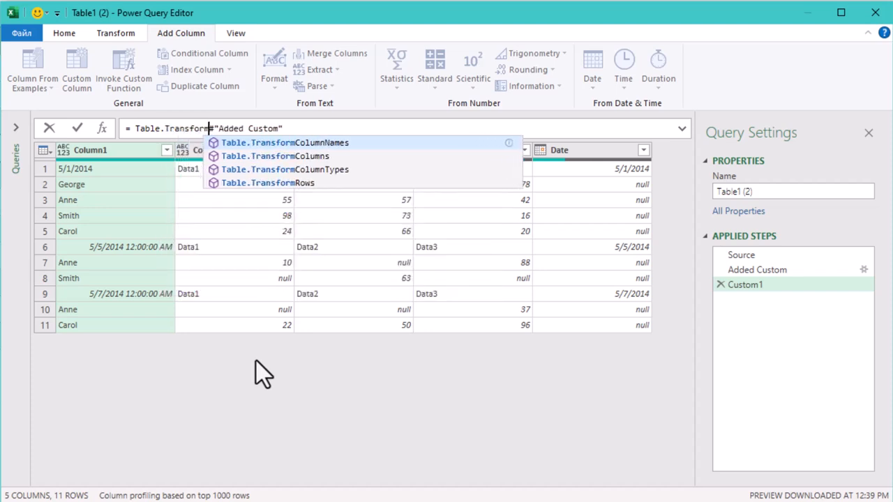
{"action": "type", "text": "Columns("}
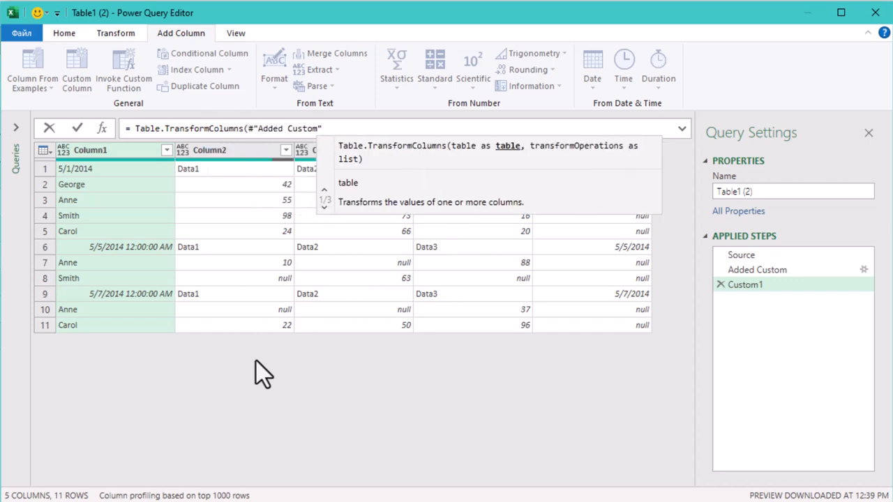
{"action": "type", "text": ",{}"}
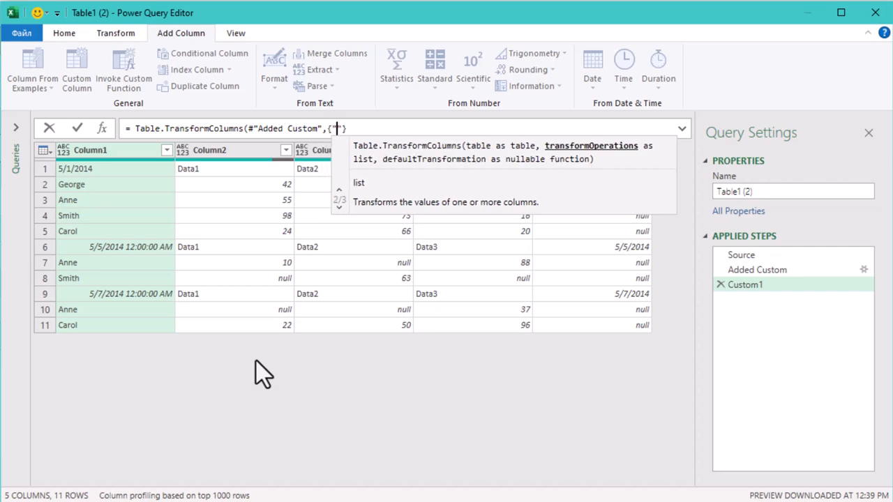
{"action": "type", "text": "Column1\""}
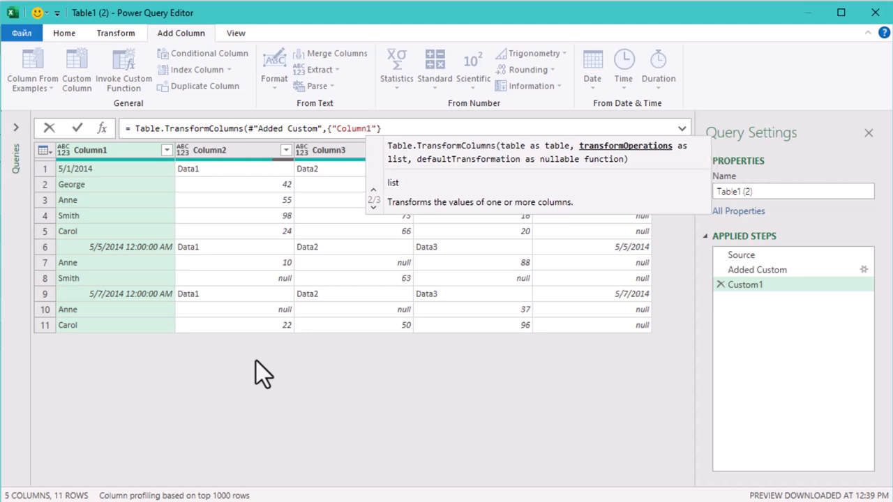
{"action": "type", "text": ","}
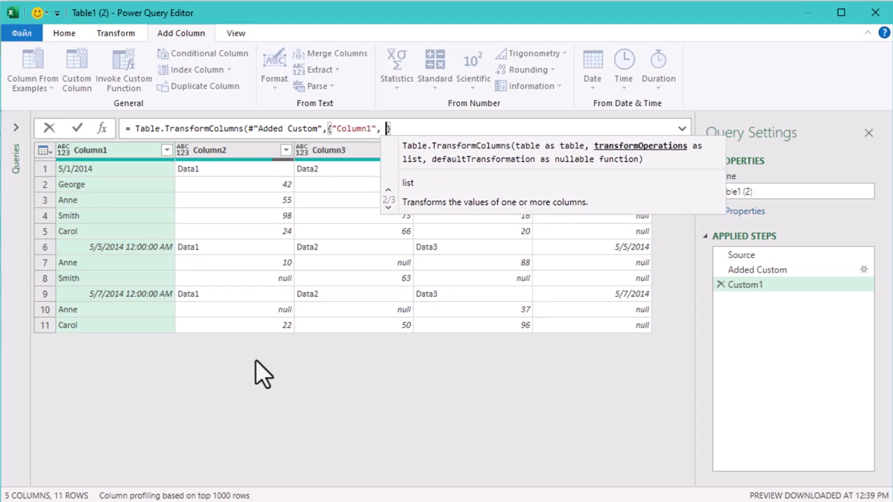
{"action": "type", "text": "each _"}
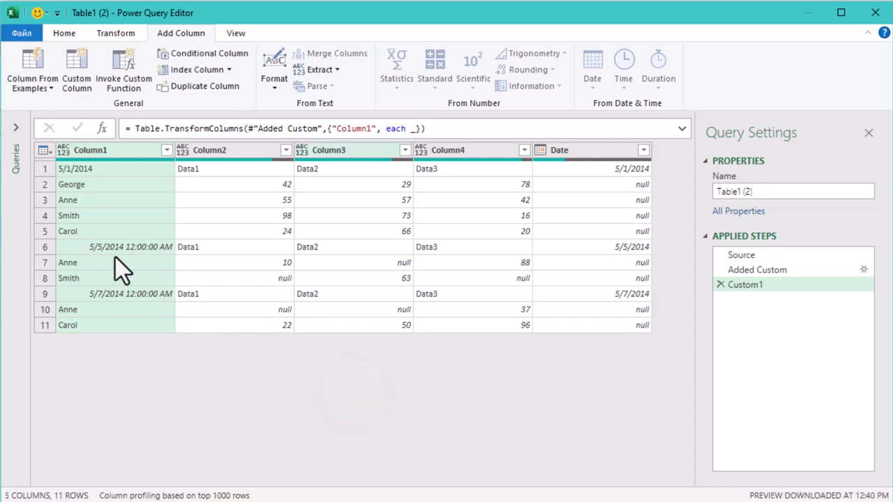
- Complete the expression as try Date.From(_) is date otherwise _
{"action": "left_click", "coordinate": [404, 128]}
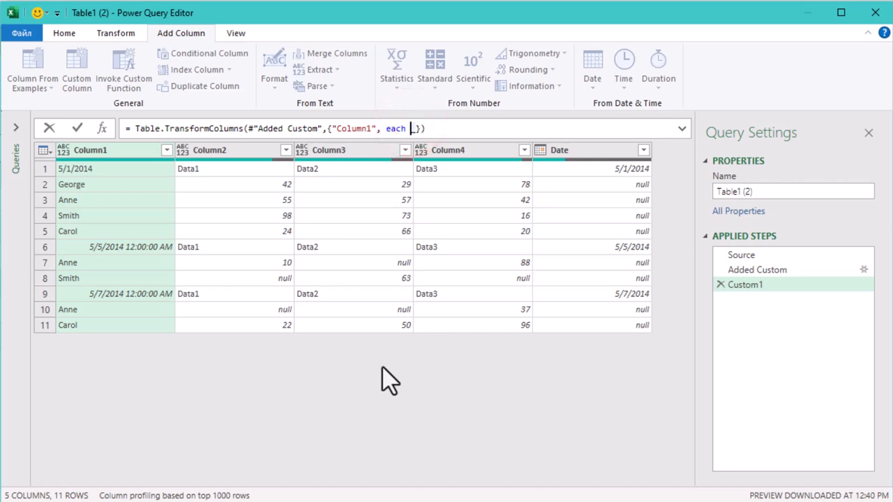
{"action": "type", "text": "Date"}
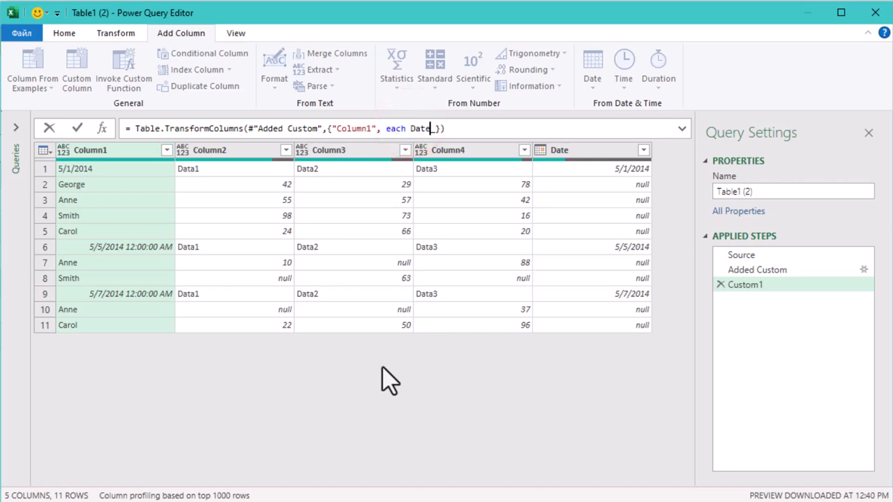
{"action": "type", "text": ".From"}
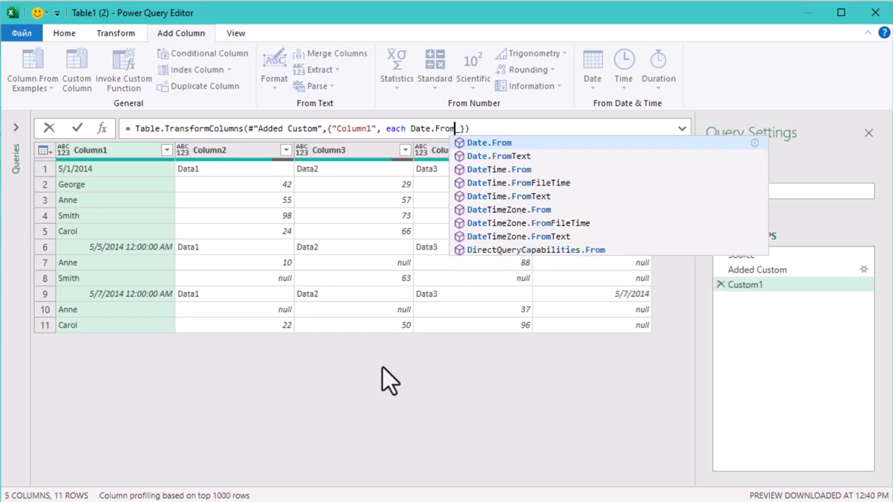
{"action": "left_click", "coordinate": [488, 142]}
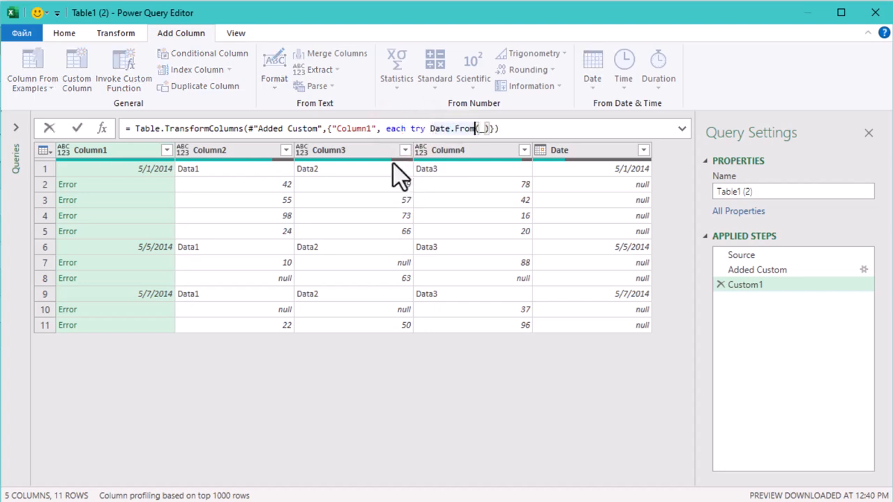
{"action": "type", "text": "is date"}
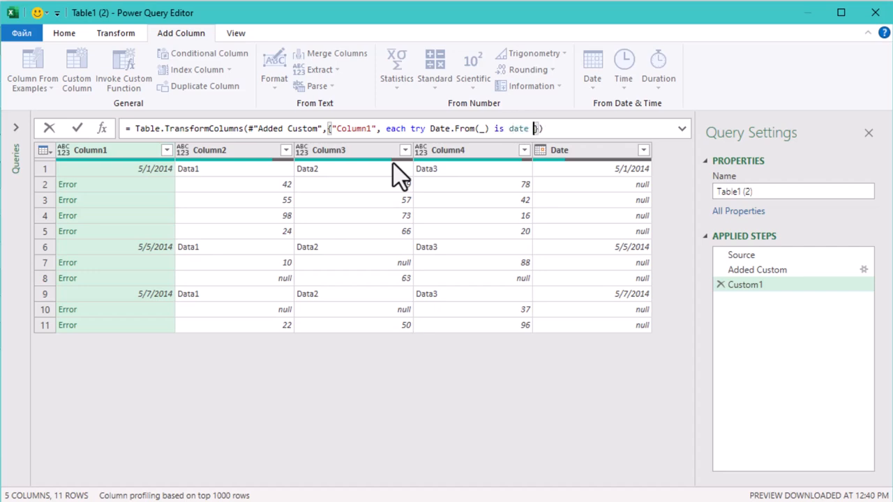
{"action": "type", "text": "otherwise _"}
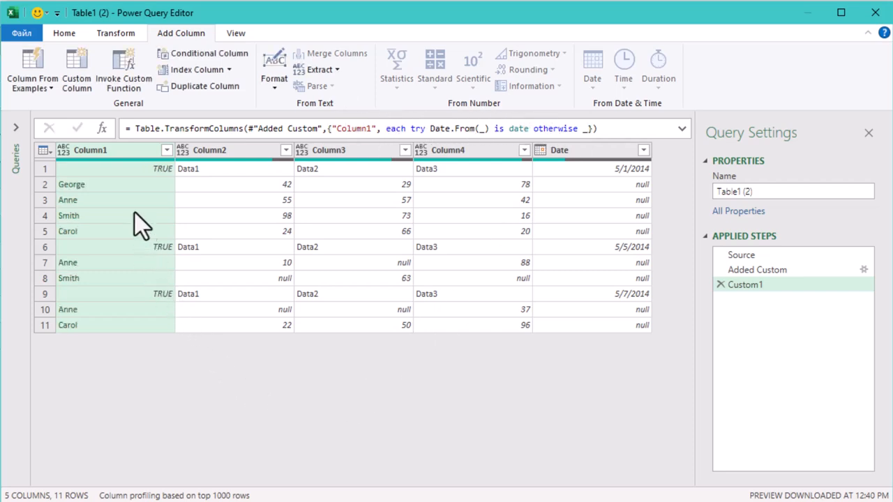
{"action": "left_click", "coordinate": [114, 34]}
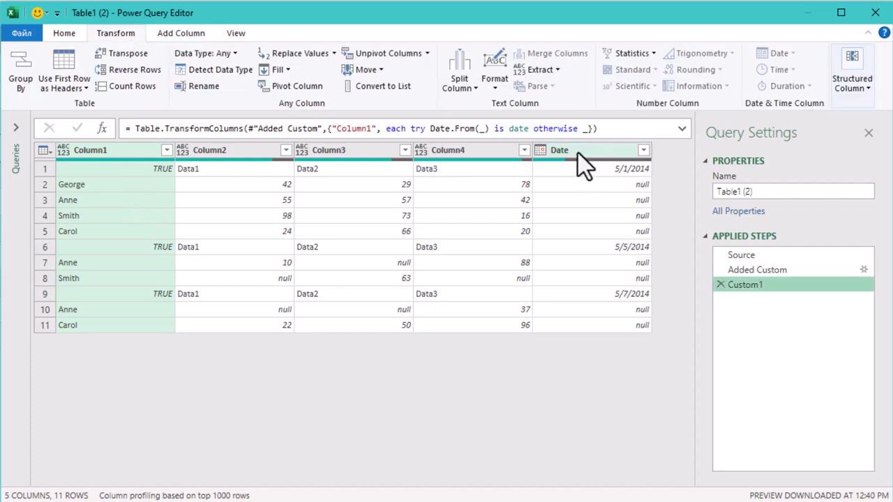
{"action": "mouse_move", "coordinate": [575, 164]}
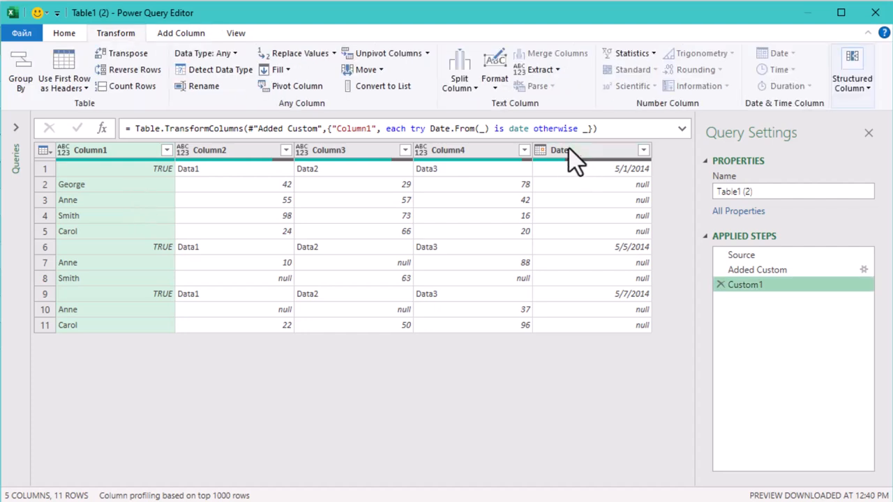
- Fill the Date column down so name rows carry their group's date
{"action": "left_click", "coordinate": [561, 150]}
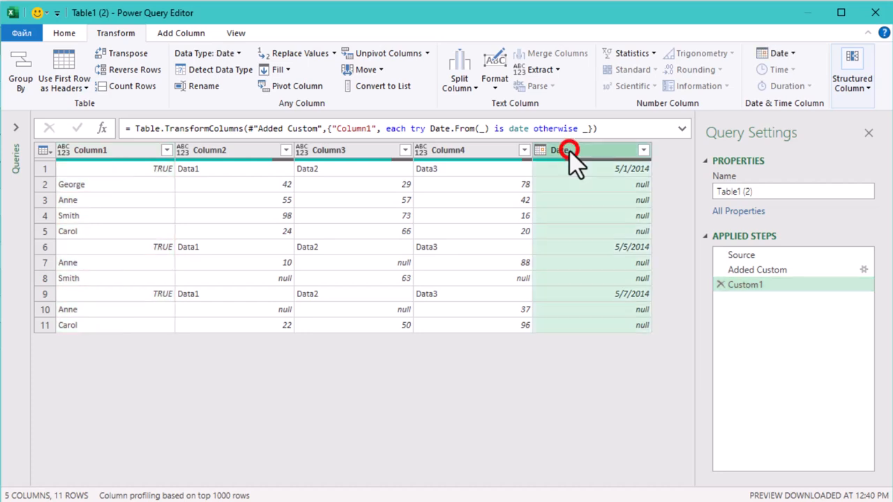
{"action": "right_click", "coordinate": [565, 151]}
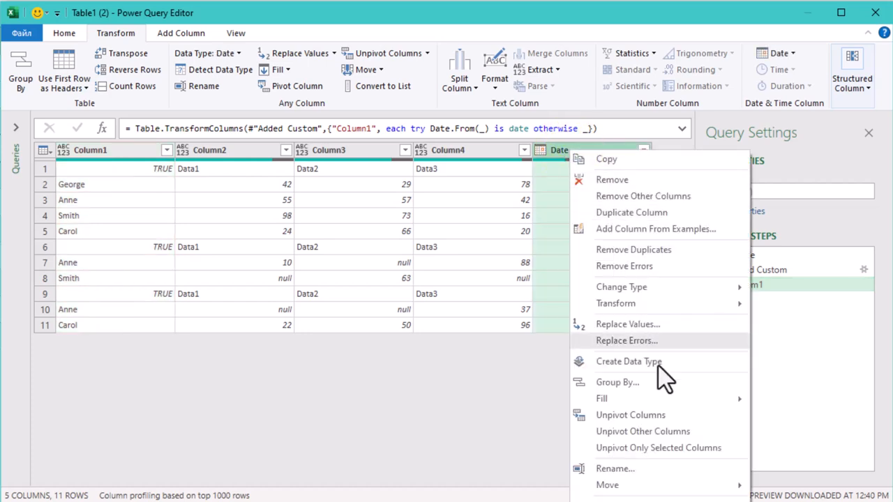
{"action": "mouse_move", "coordinate": [602, 399]}
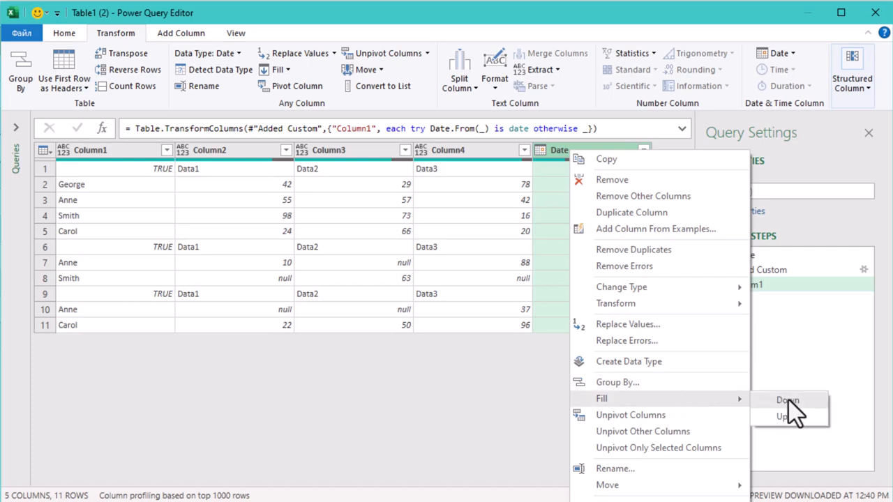
{"action": "left_click", "coordinate": [787, 399]}
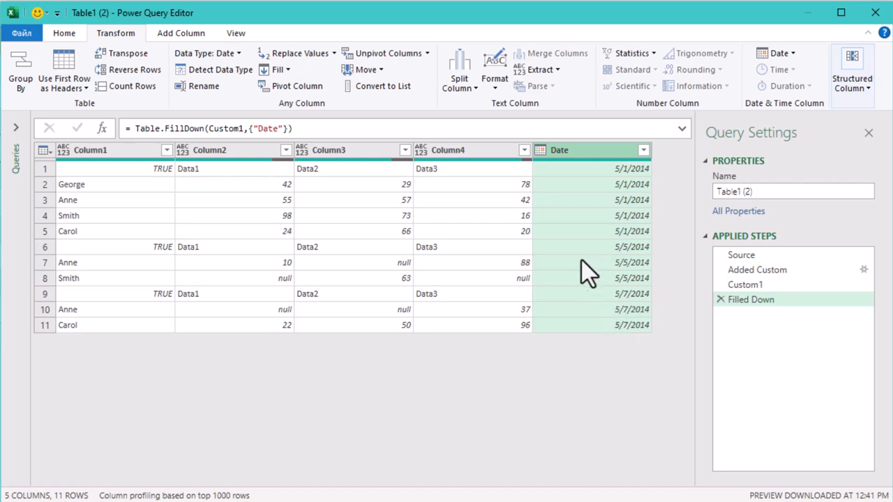
{"action": "mouse_move", "coordinate": [64, 70]}
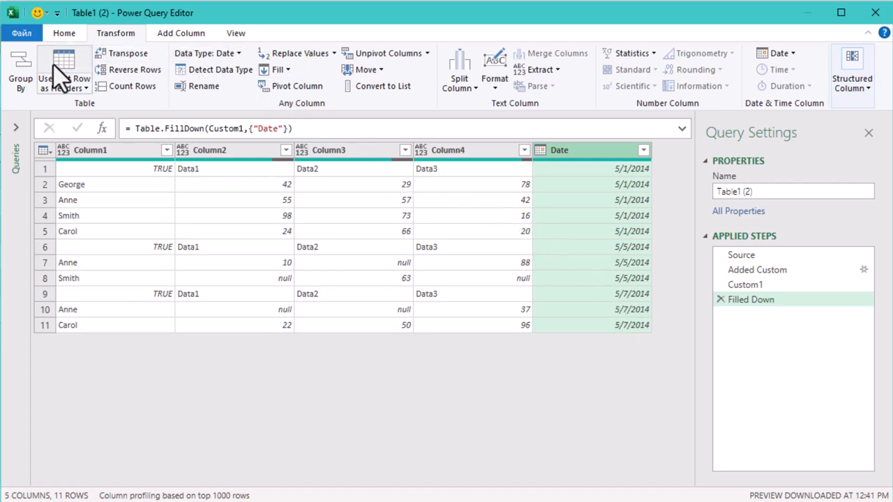
{"action": "mouse_move", "coordinate": [61, 70]}
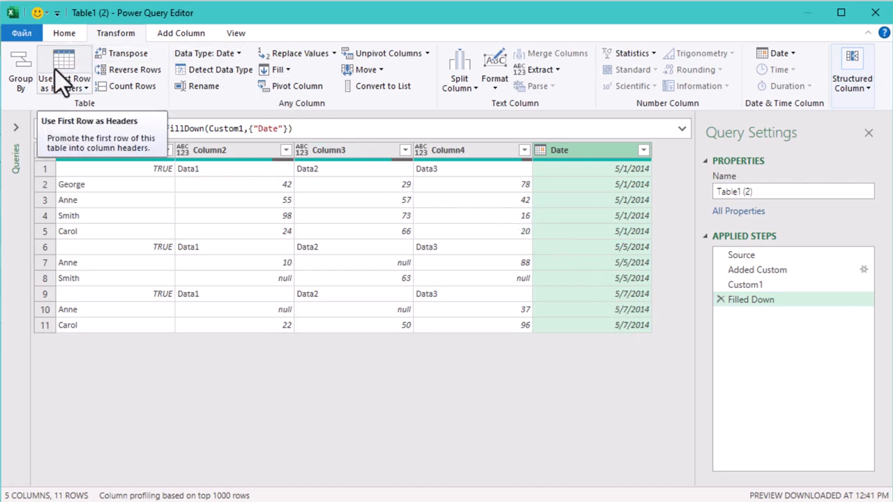
- Use first row as headers and remove [PromoteAllScalars=true] from the formula
{"action": "left_click", "coordinate": [64, 67]}
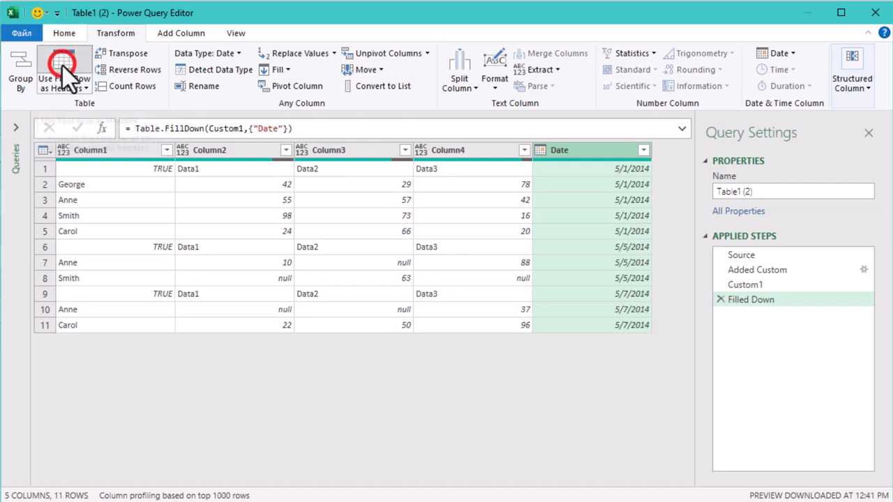
{"action": "left_click", "coordinate": [64, 69]}
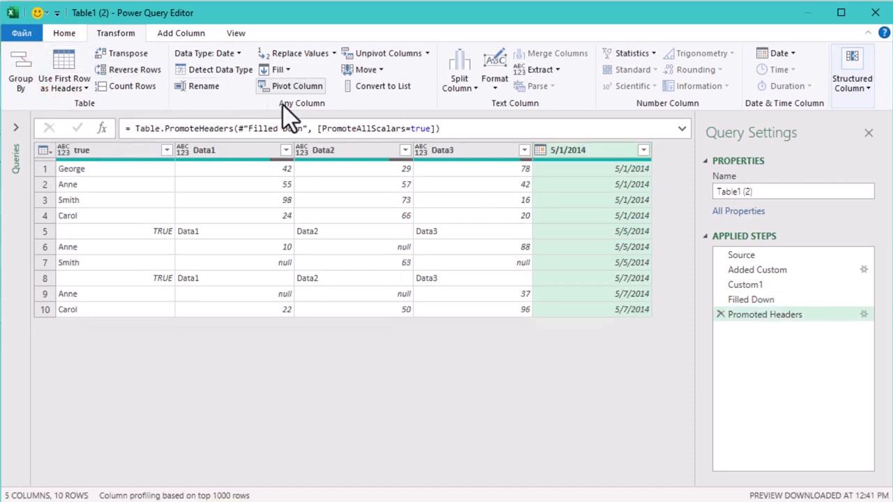
{"action": "mouse_move", "coordinate": [652, 167]}
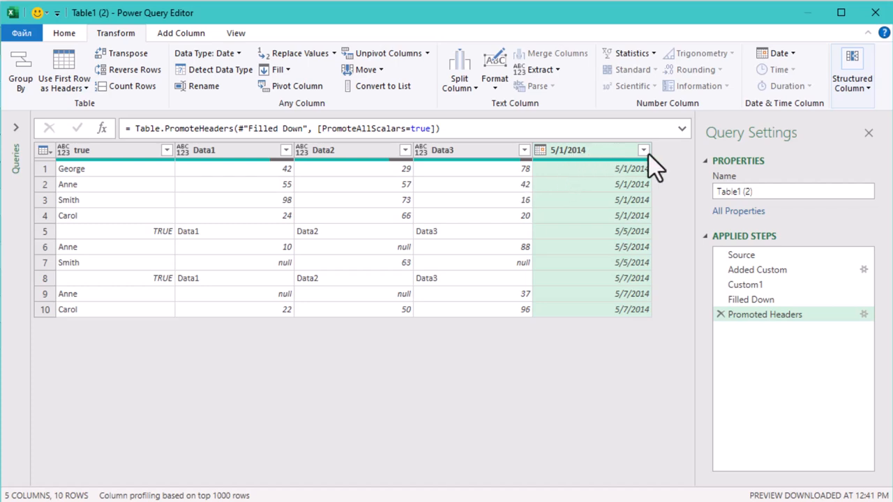
{"action": "left_click", "coordinate": [202, 151]}
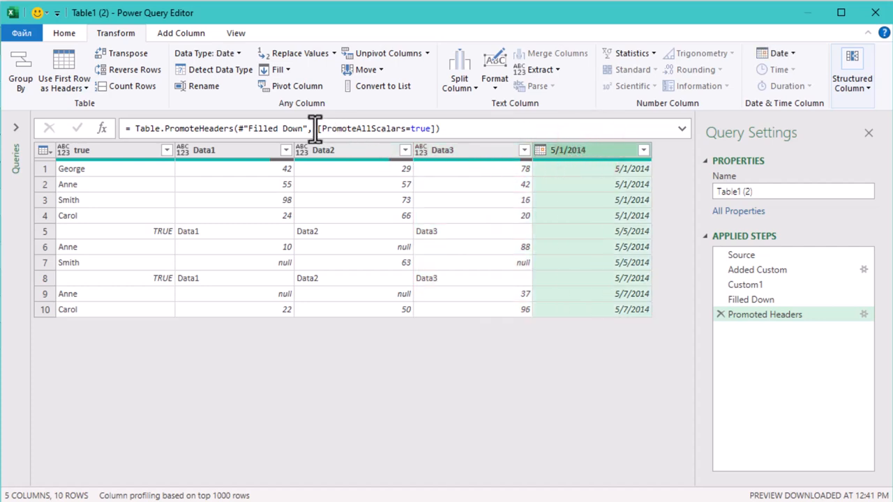
{"action": "left_click_drag", "start_coordinate": [315, 129], "coordinate": [435, 128]}
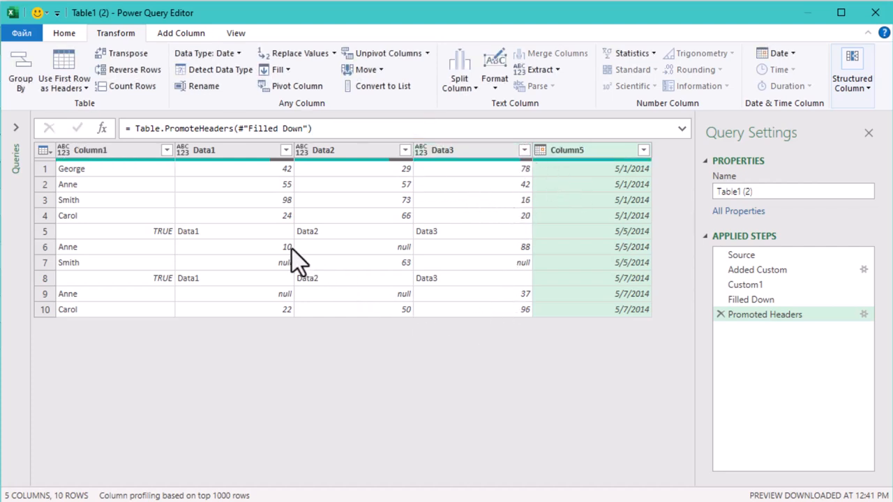
{"action": "left_click", "coordinate": [234, 232]}
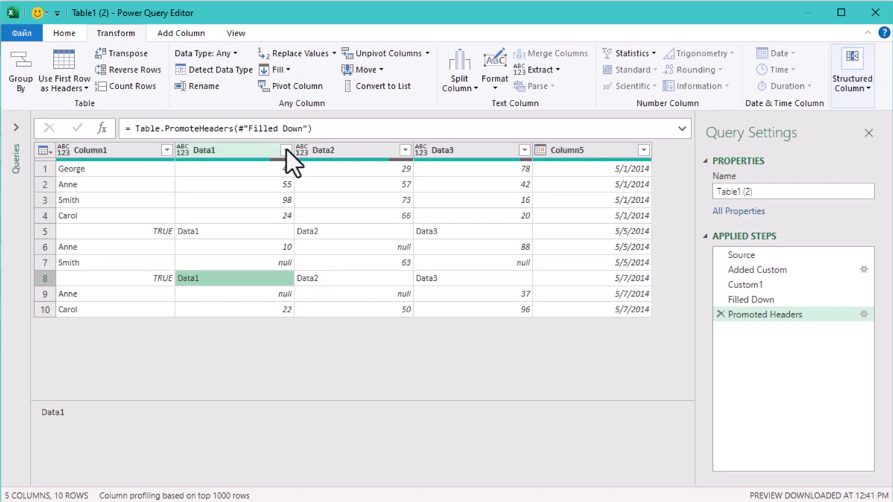
- Filter out rows whose Data1 value is Data1, leaving eight rows
{"action": "left_click", "coordinate": [285, 150]}
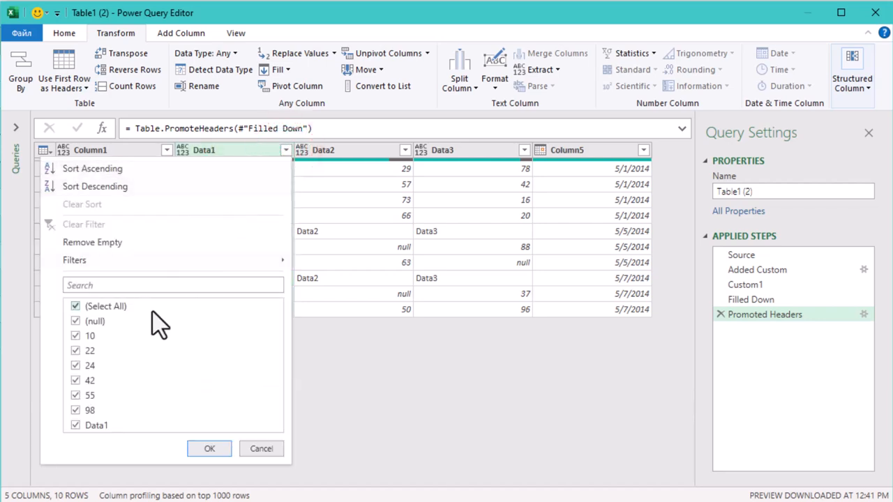
{"action": "left_click", "coordinate": [76, 425]}
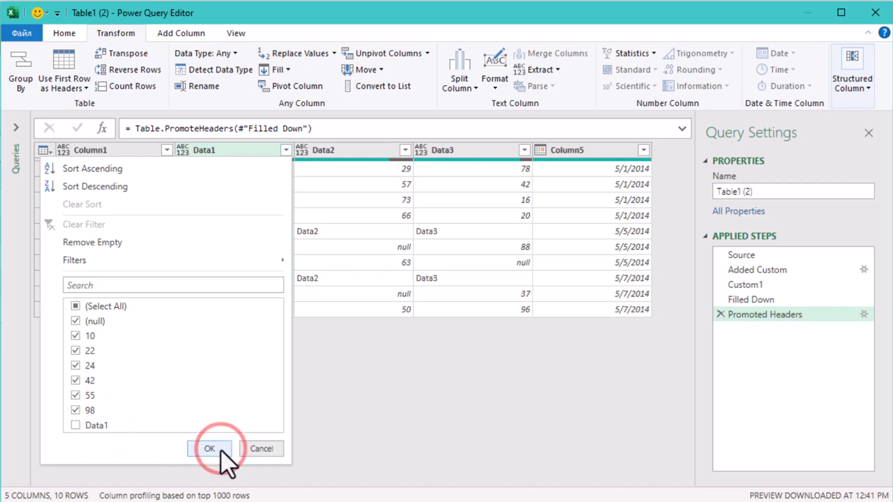
{"action": "left_click", "coordinate": [209, 449]}
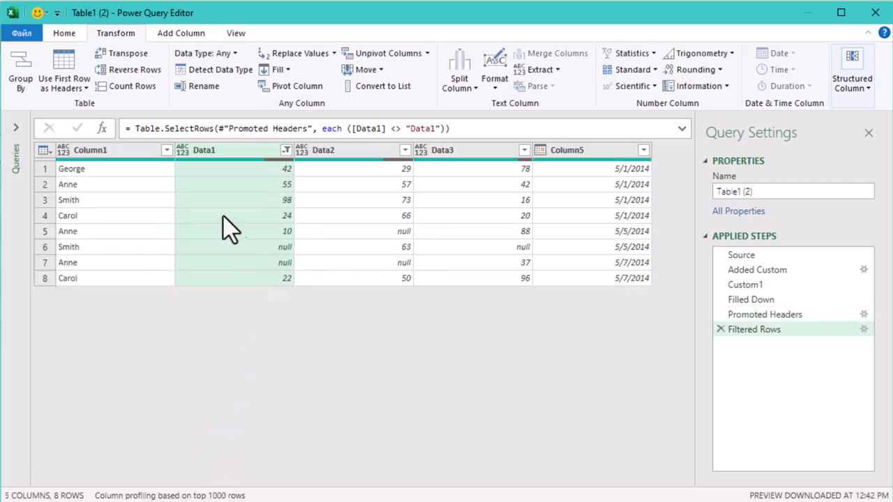
{"action": "left_click", "coordinate": [237, 184]}
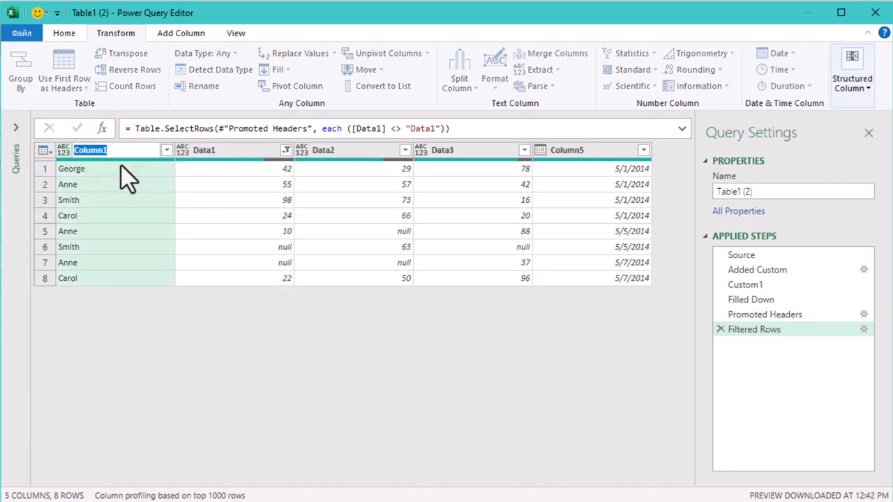
- Rename Column1 to Name and Column5 to Date
{"action": "type", "text": "Name"}
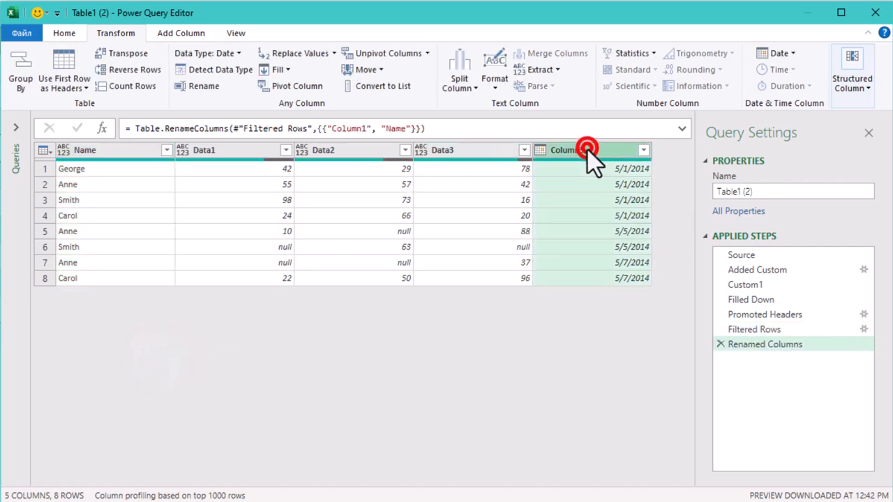
{"action": "double_click", "coordinate": [565, 151]}
{"action": "type", "text": "Date"}
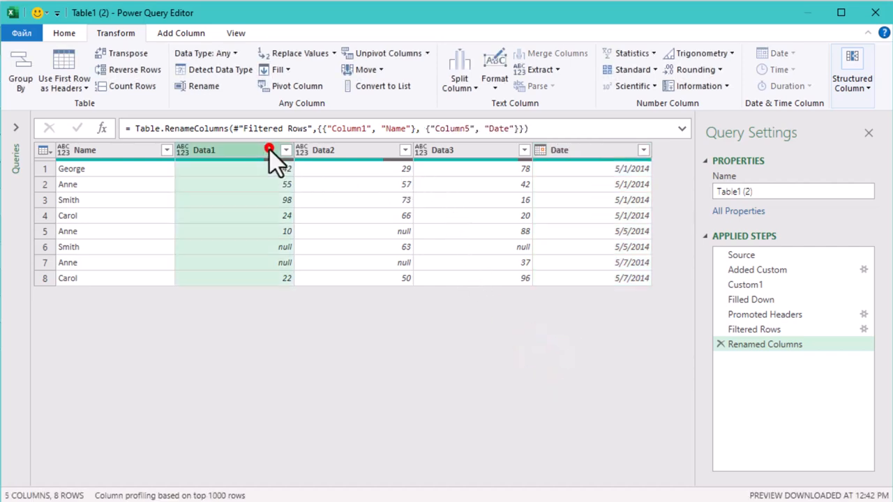
{"action": "mouse_move", "coordinate": [419, 182]}
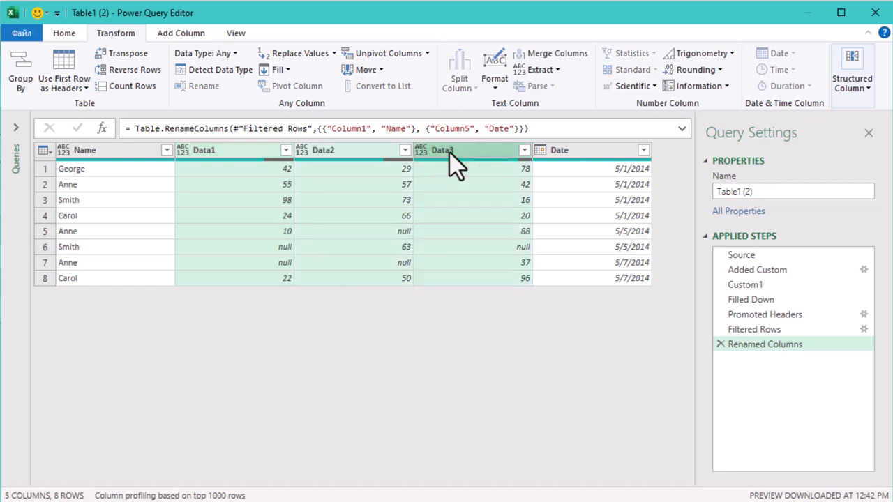
- Unpivot Data1–Data3 into Attribute and Value rows and edit the Attribute name
{"action": "left_click", "coordinate": [427, 53]}
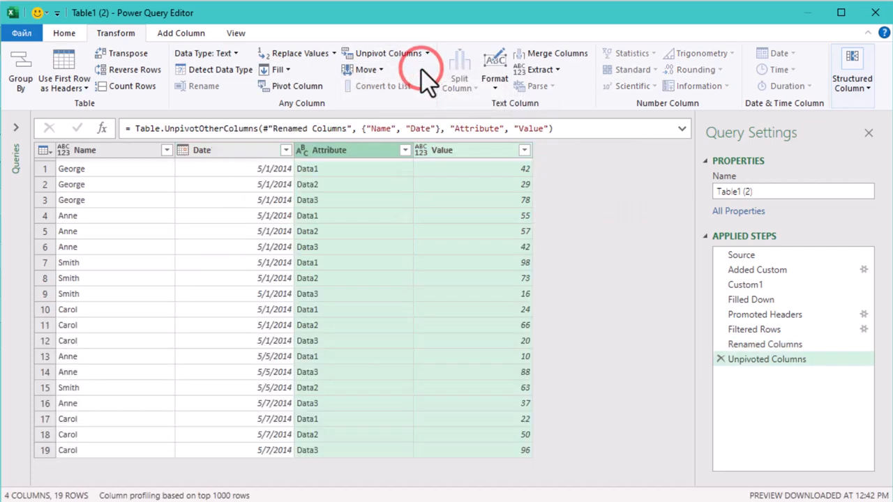
{"action": "mouse_move", "coordinate": [460, 124]}
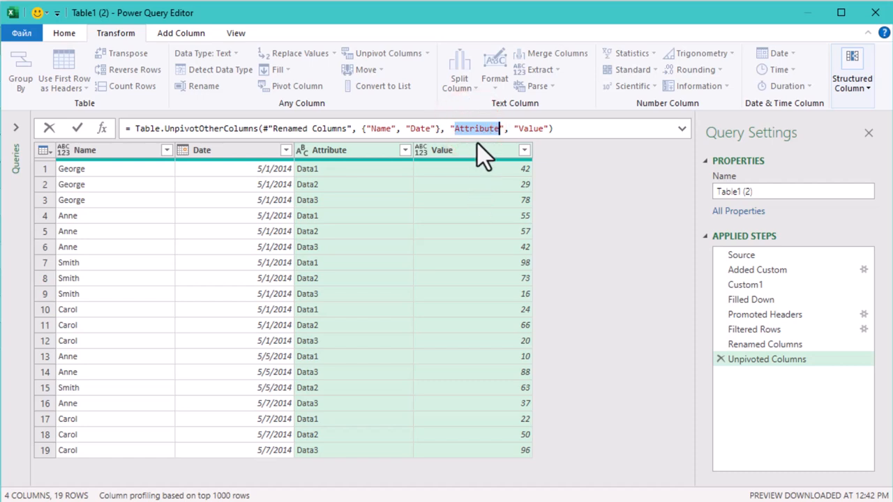
{"action": "mouse_move", "coordinate": [477, 248]}
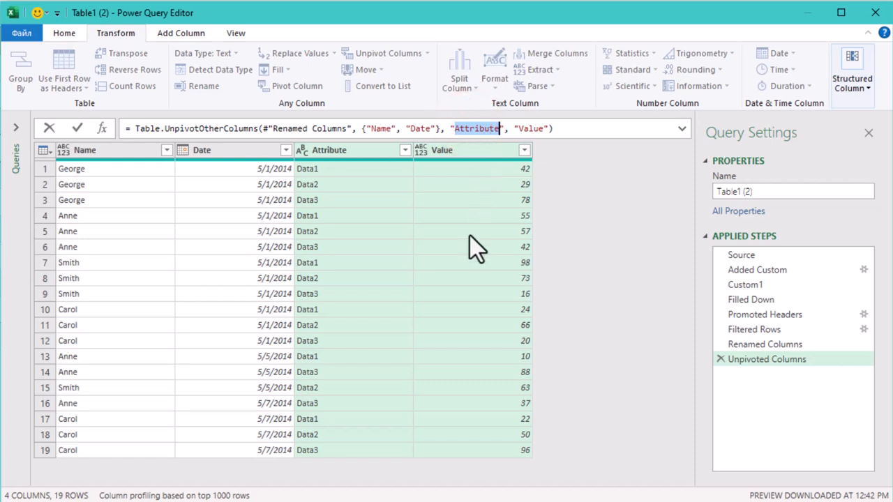
{"action": "type", "text": "De"}
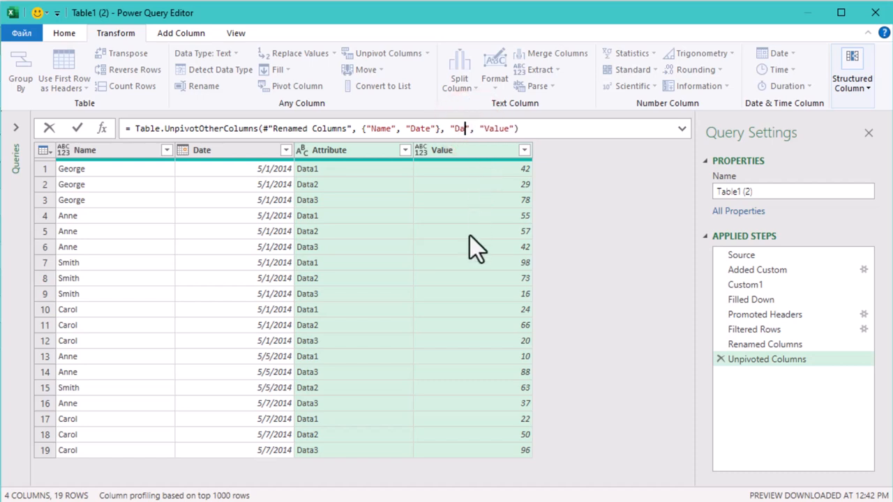